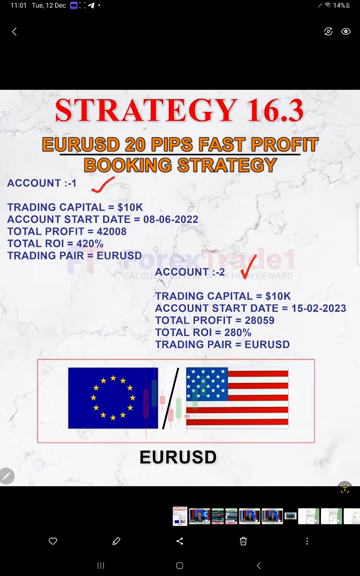
Scroll through the MT4 EURUSD history from the 43,771.92 profit down to the 0.10–0.20 lot trades.
{"action": "left_click", "coordinate": [175, 198]}
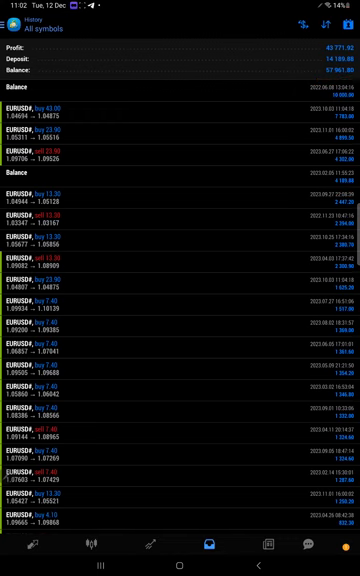
{"action": "scroll", "scroll_direction": "down", "scroll_amount": 3}
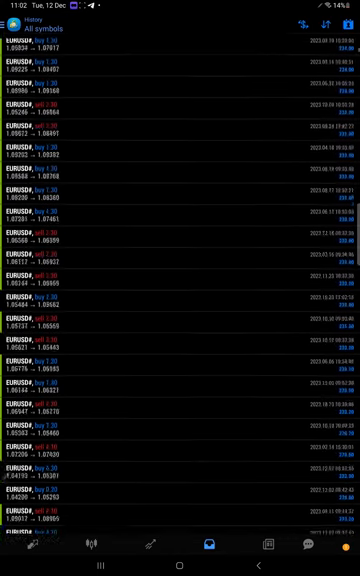
{"action": "scroll", "scroll_direction": "down", "scroll_amount": 3}
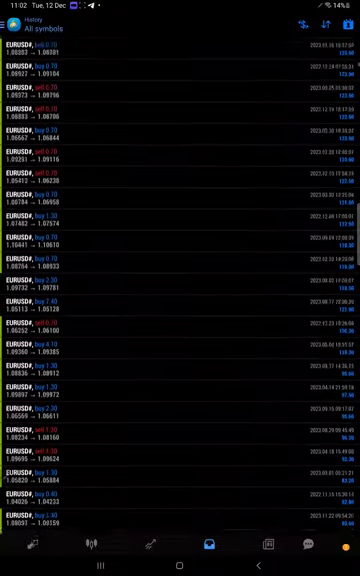
{"action": "scroll", "scroll_direction": "down", "scroll_amount": 3}
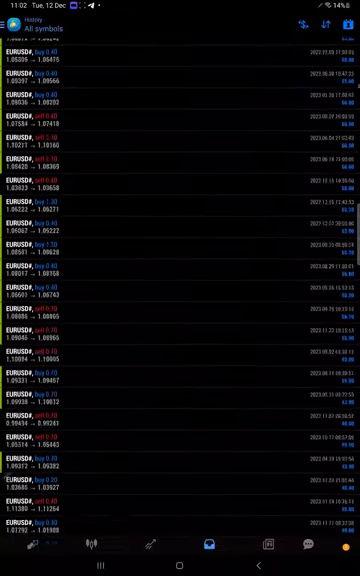
{"action": "scroll", "scroll_direction": "down", "scroll_amount": 3}
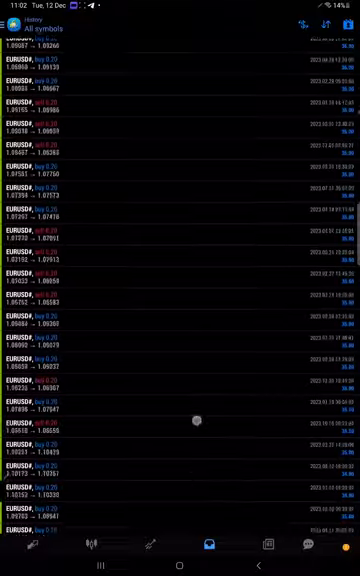
{"action": "scroll", "scroll_direction": "down", "scroll_amount": 3}
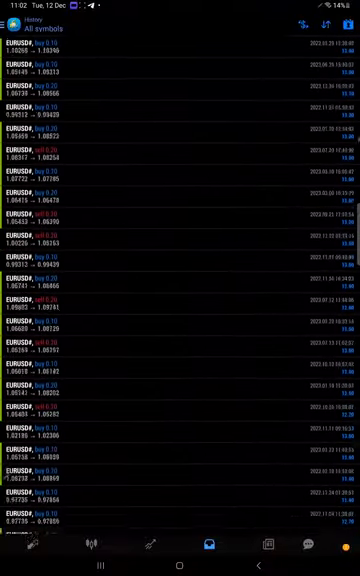
{"action": "scroll", "scroll_direction": "down", "scroll_amount": 3}
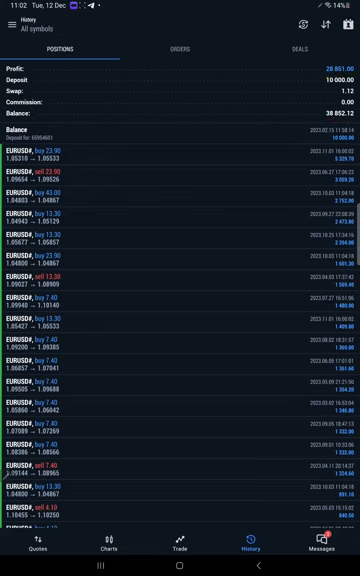
Scroll the MT5 EURUSD positions down to the smallest lots, then switch to recent apps.
{"action": "scroll", "scroll_direction": "down", "scroll_amount": 3}
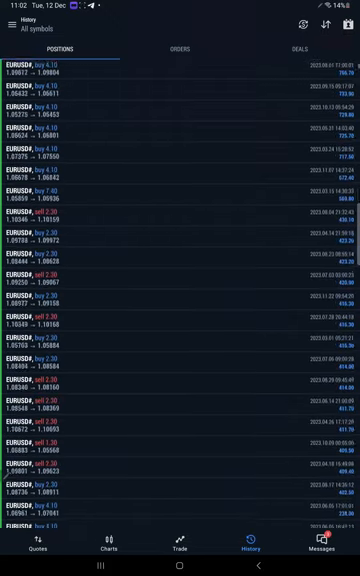
{"action": "scroll", "scroll_direction": "down", "scroll_amount": 3}
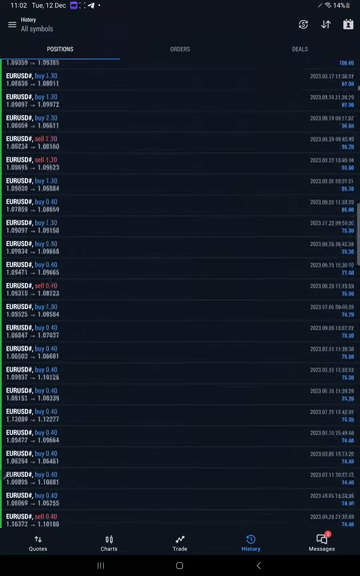
{"action": "scroll", "scroll_direction": "down", "scroll_amount": 3}
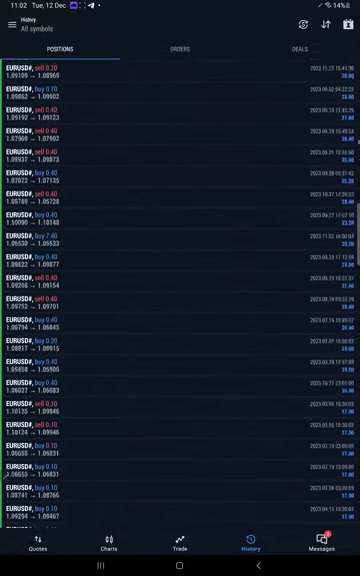
{"action": "key", "text": "recent"}
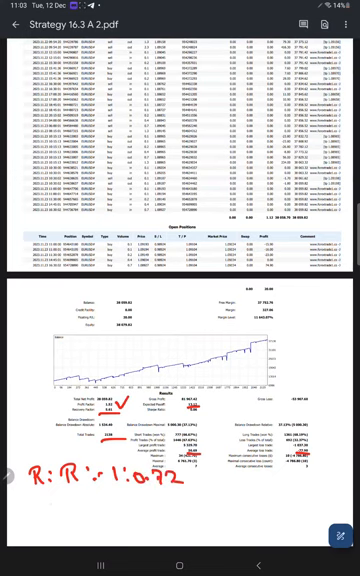
Write the B.E. break-even note under the 1:0.72 risk-reward and leave the A 2 statement.
{"action": "type", "text": "B.E.:- 58.1"}
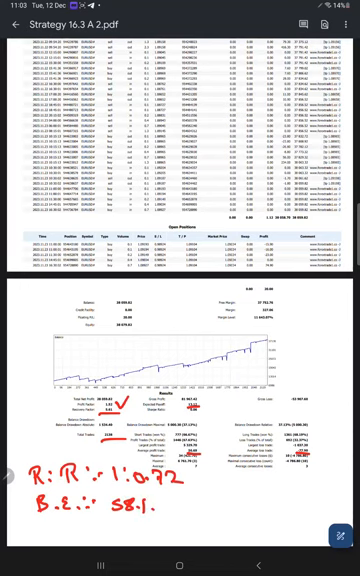
{"action": "type", "text": "-67"}
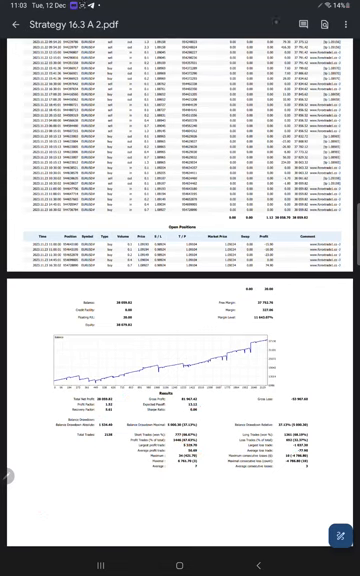
{"action": "left_click", "coordinate": [179, 568]}
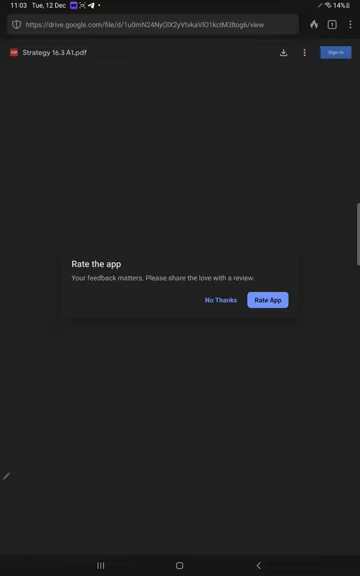
Dismiss the Rate the app prompt while opening Strategy 16.3 A1.pdf.
{"action": "left_click", "coordinate": [210, 300]}
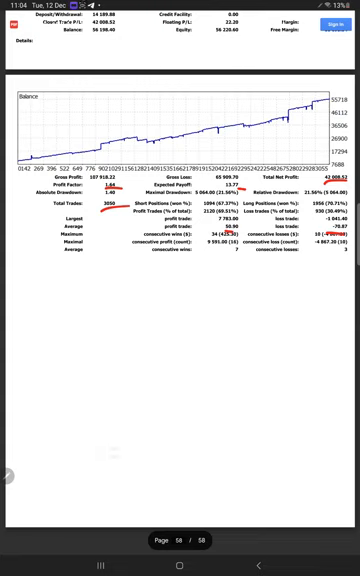
Handwrite the R.R: label below the underlined results on page 58.
{"action": "left_click_drag", "start_coordinate": [18, 258], "coordinate": [75, 278]}
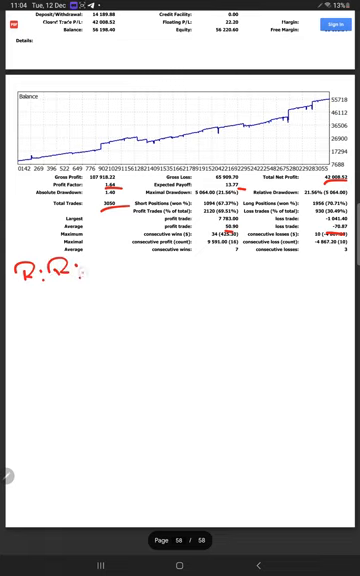